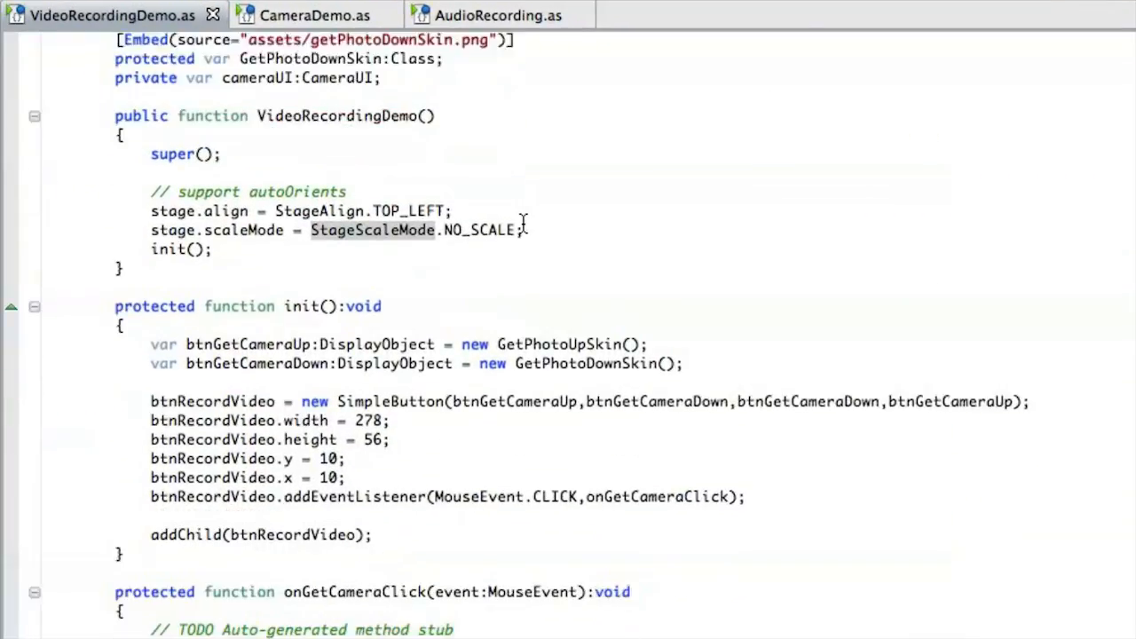
Launch the camera from the Take Photo button, then record and stop a short video clip
scroll("down", 3)
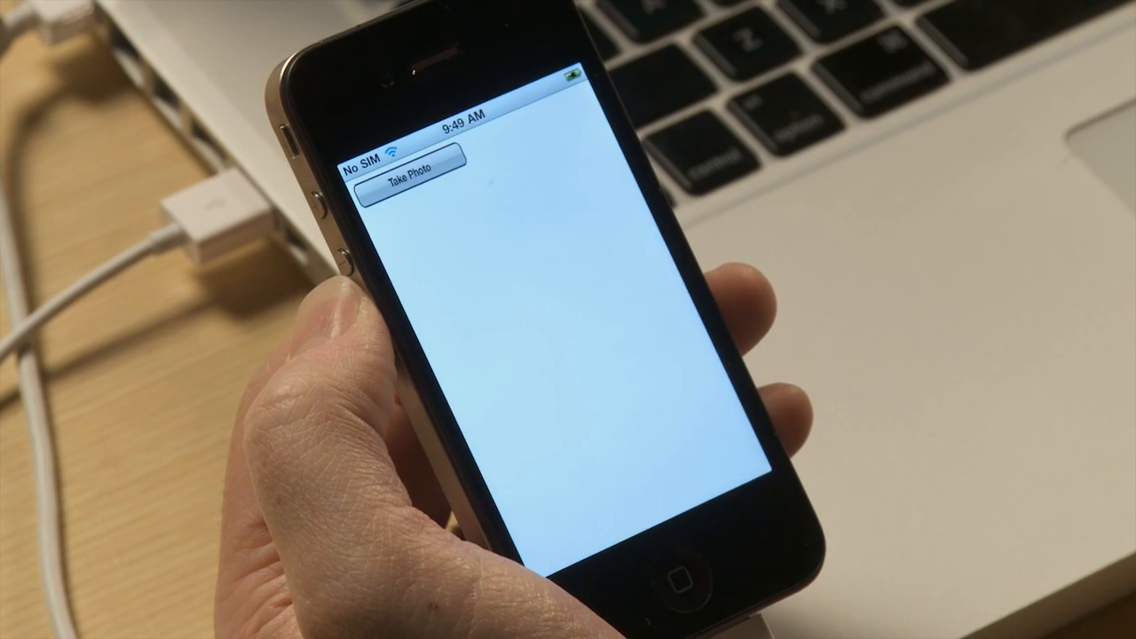
left_click(408, 186)
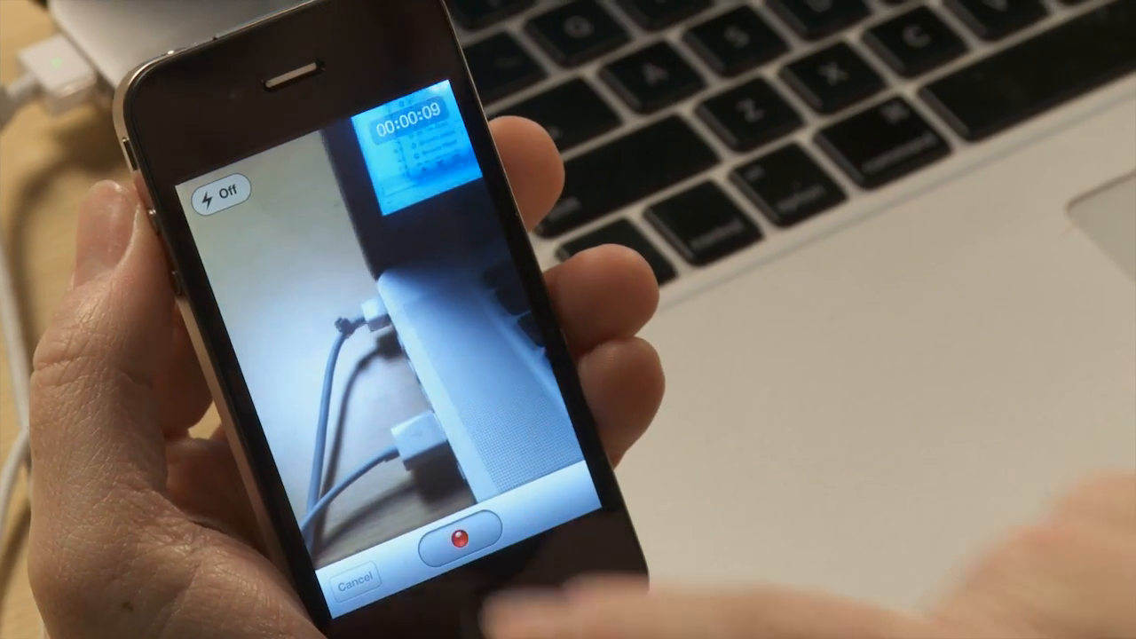
left_click(454, 537)
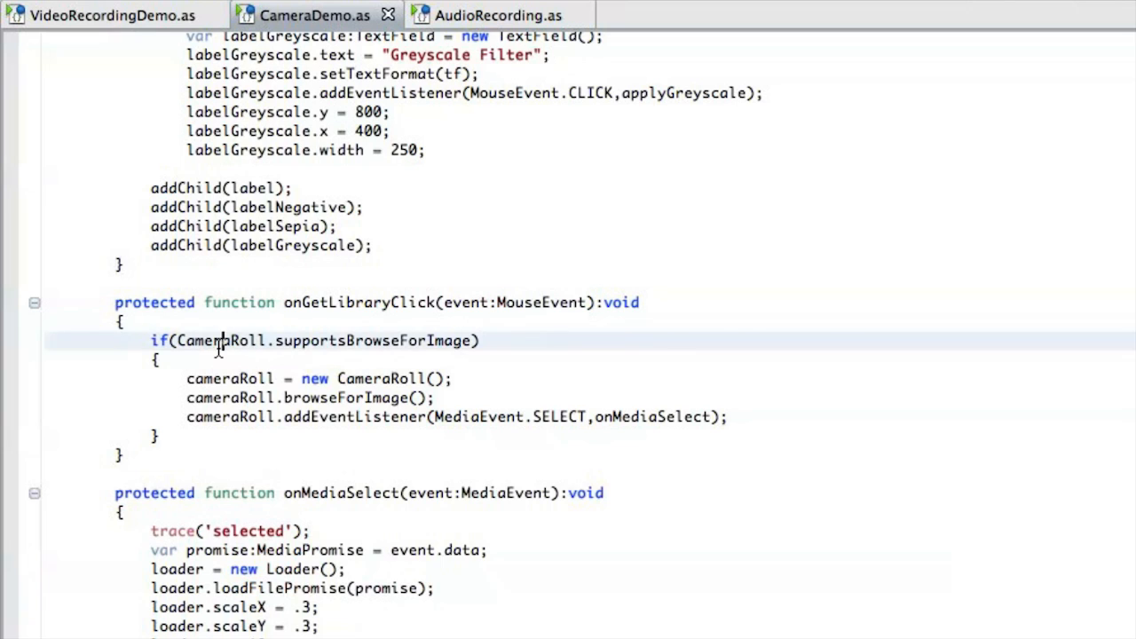
Highlight the CameraRoll class and its media-select addEventListener in onGetLibraryClick
double_click(223, 341)
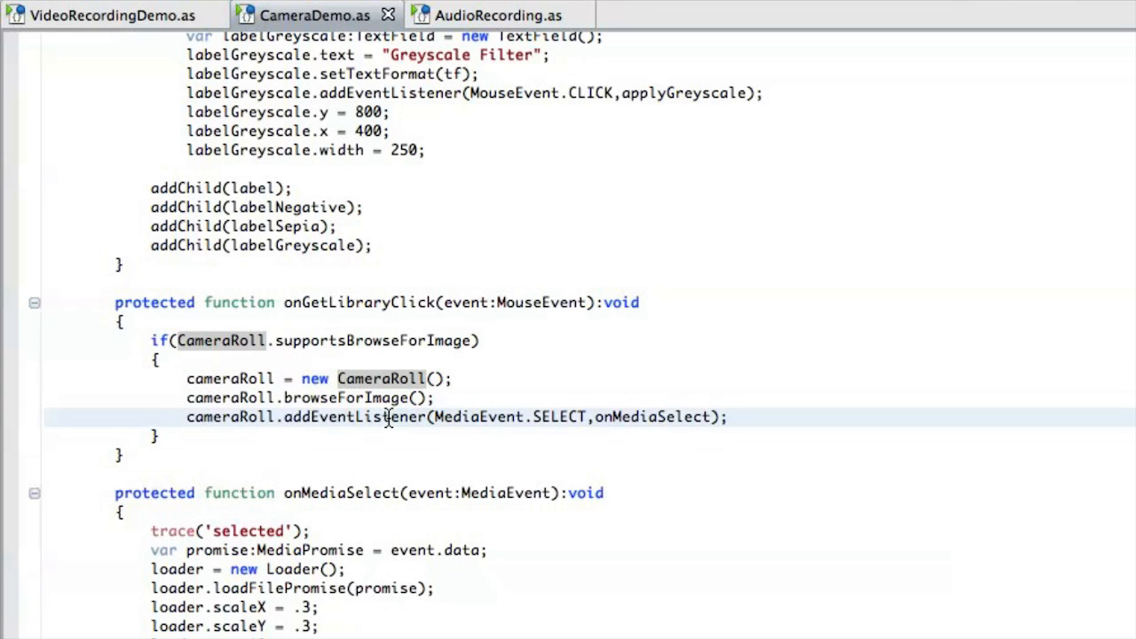
double_click(355, 417)
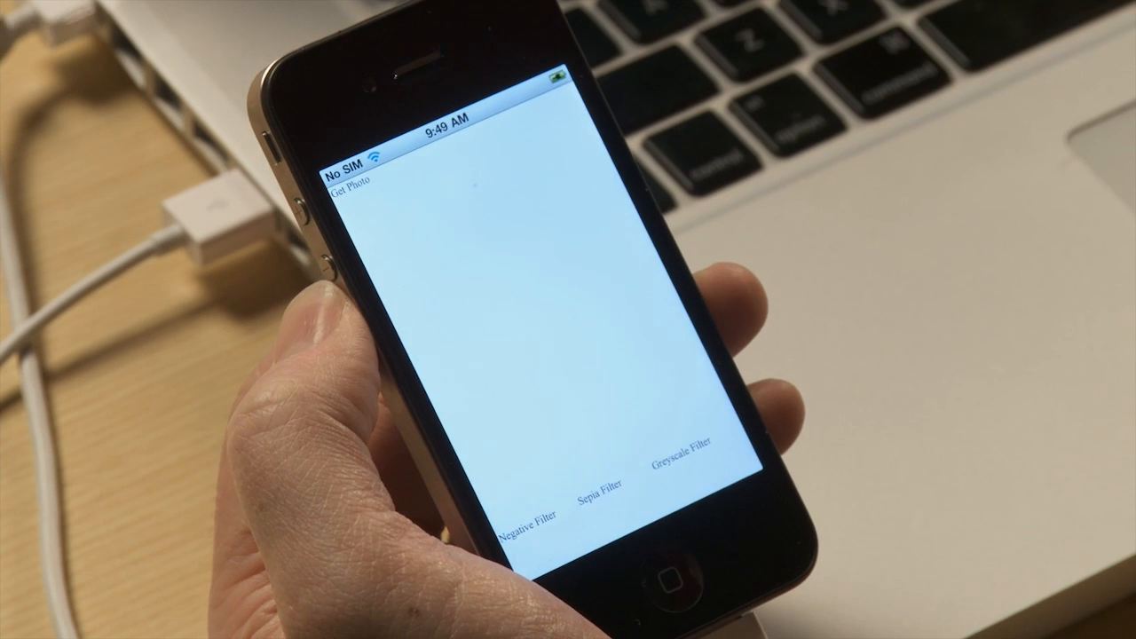
Load a camera-roll photo via Get Photo and apply one of the filter labels to it
left_click(348, 188)
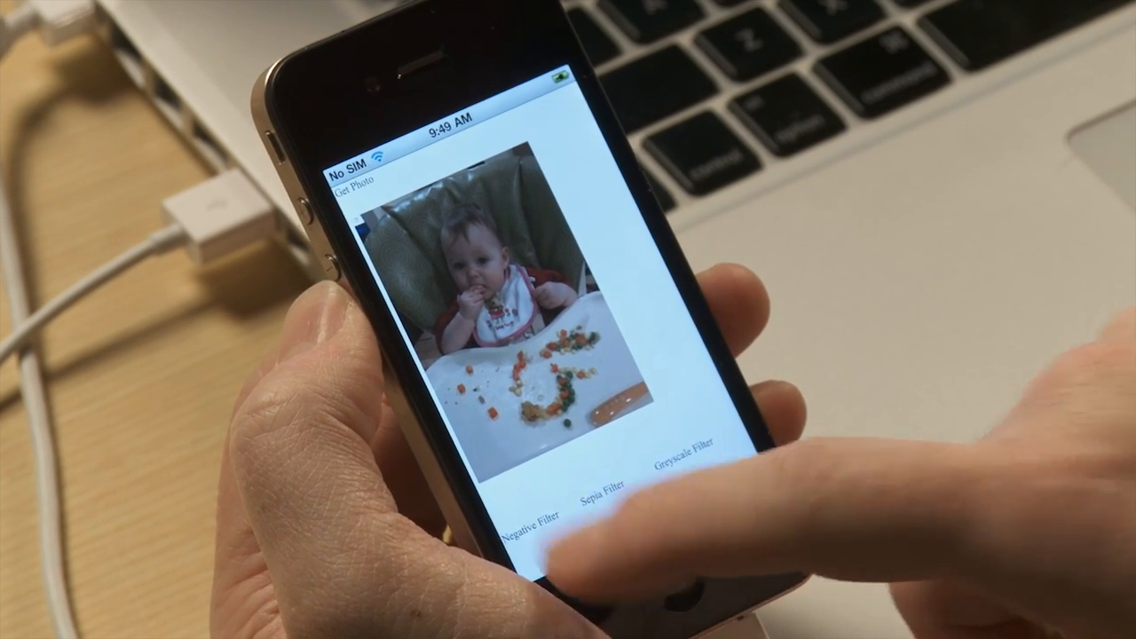
left_click(689, 452)
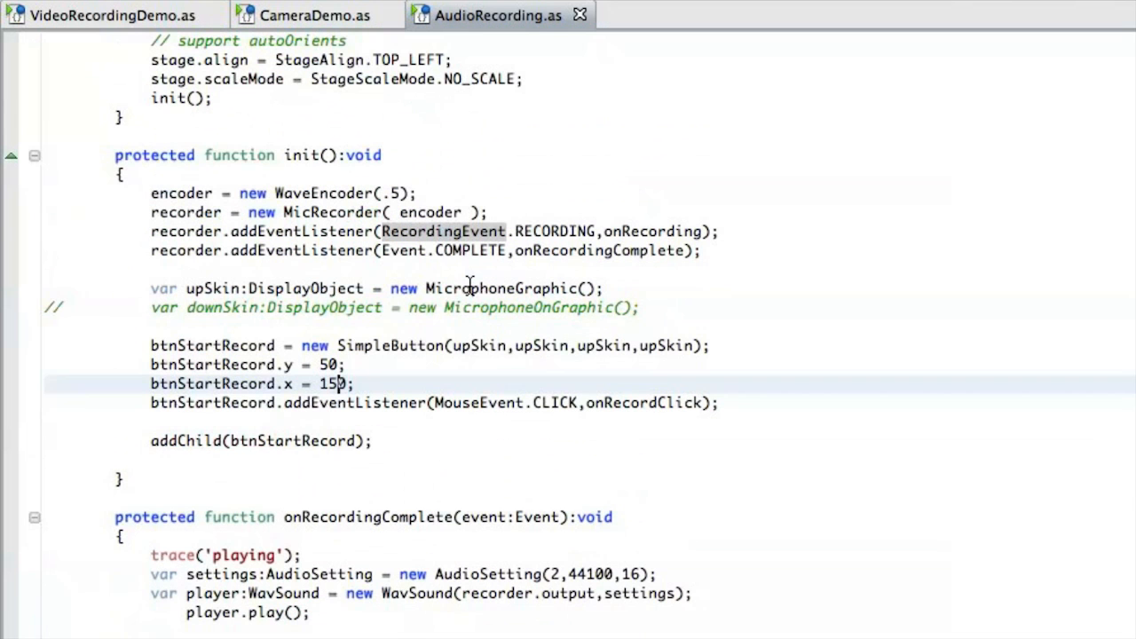
Scroll AudioRecording.as to the init() function with the microphone recorder and record button
scroll("down", 3)
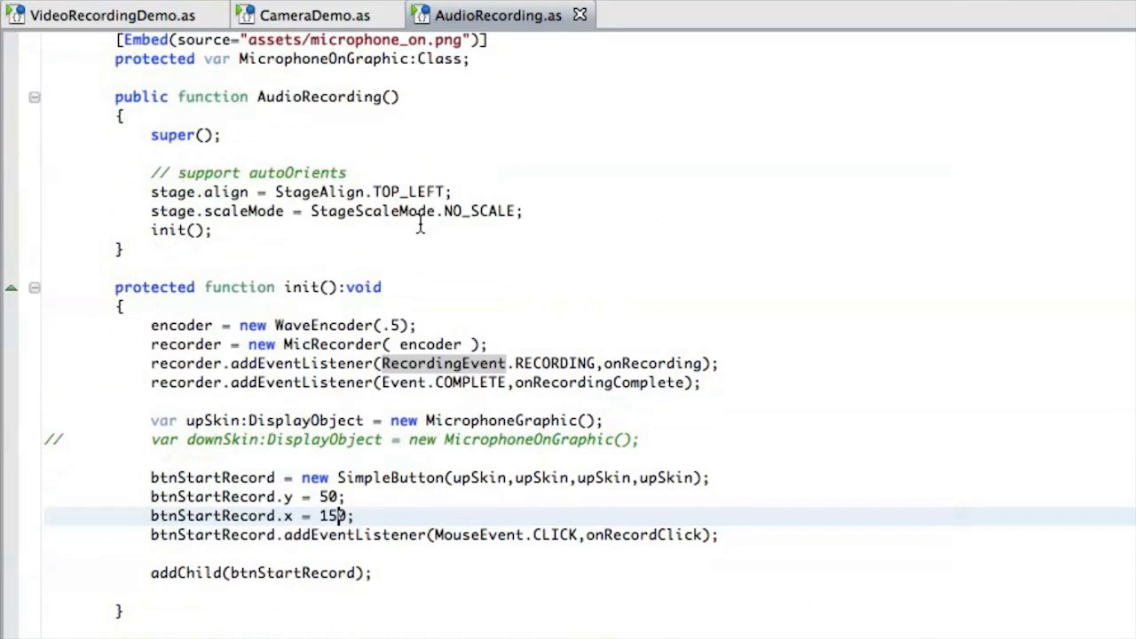
scroll("down", 3)
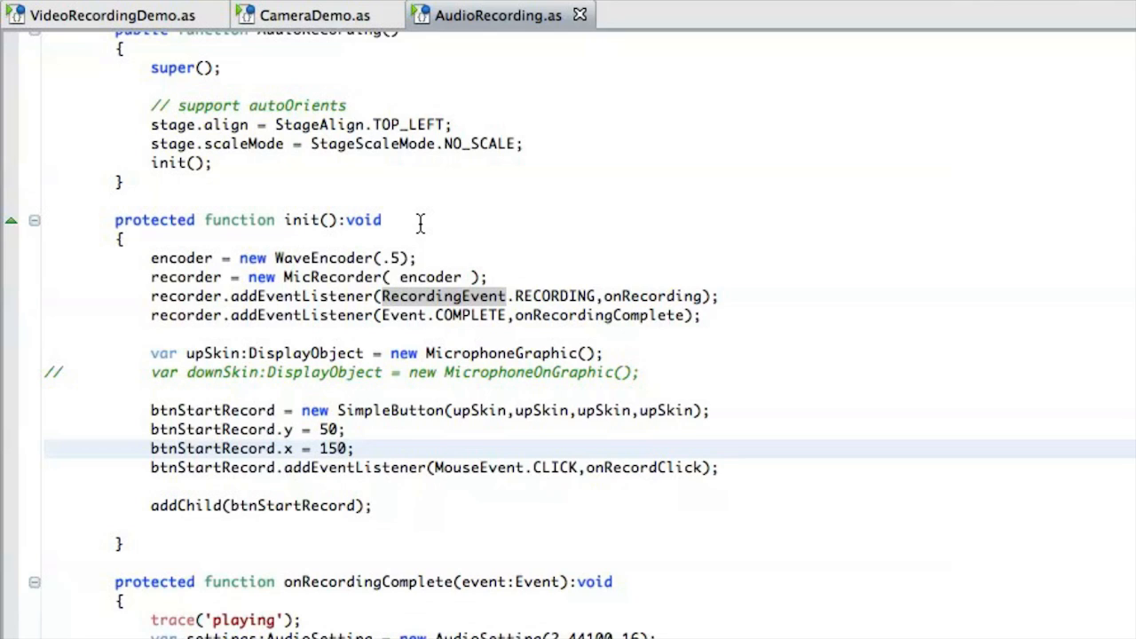
mouse_move(425, 259)
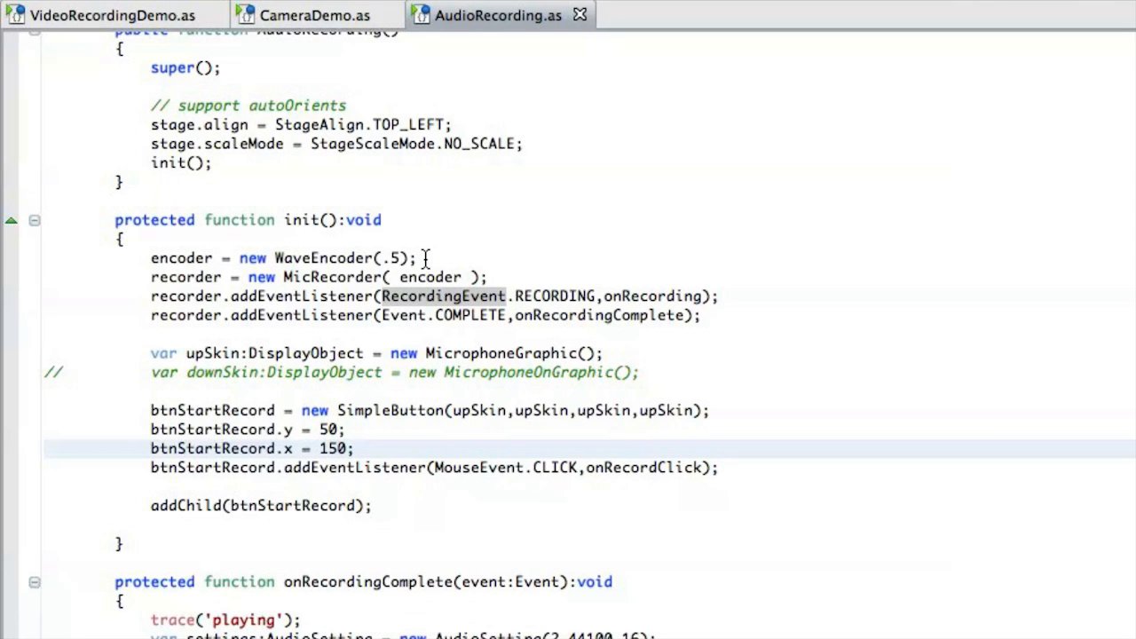